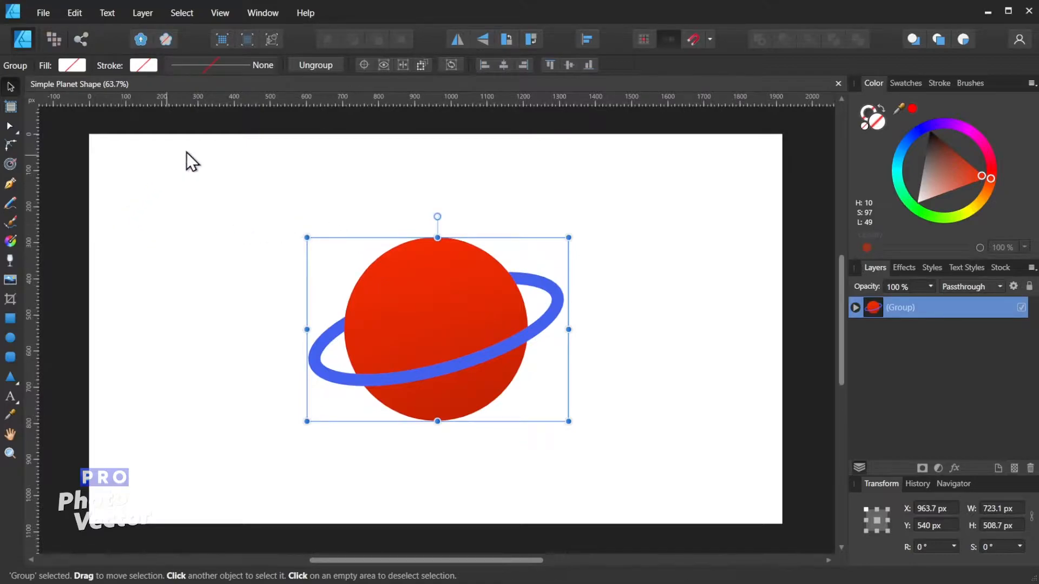
mouse_move(189, 248)
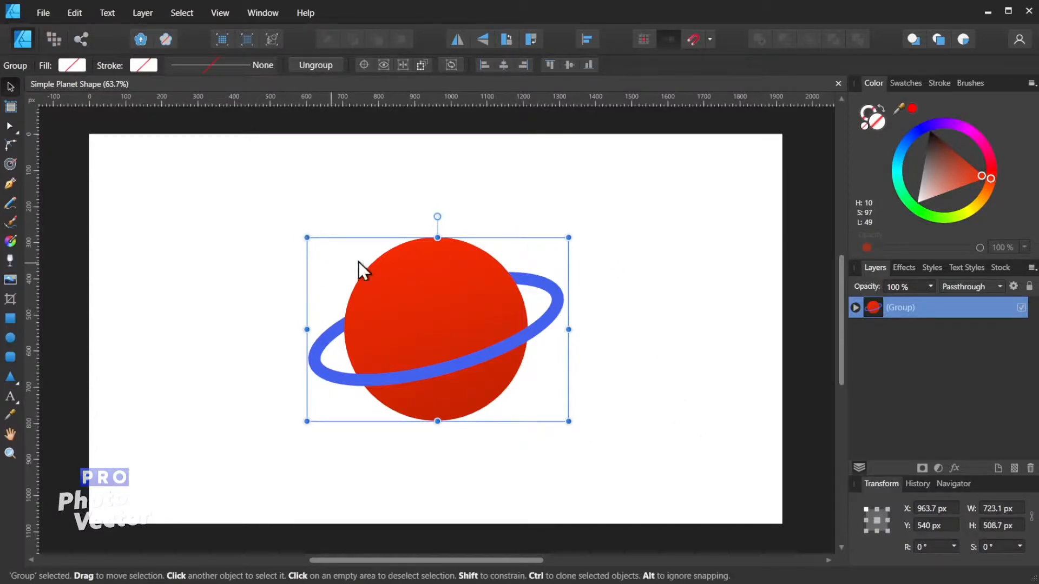
mouse_move(497, 262)
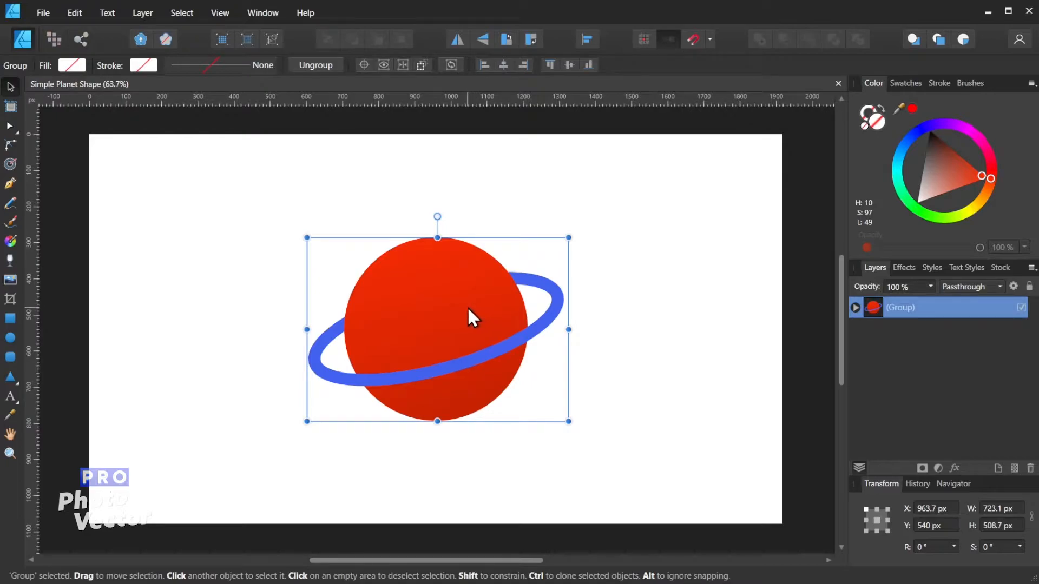
mouse_move(212, 225)
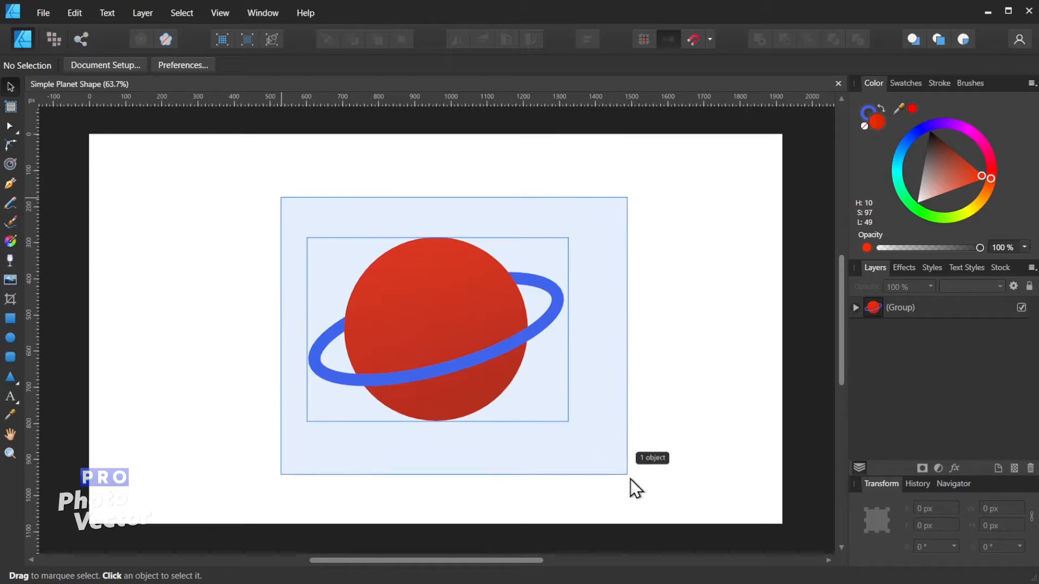
- Select the planet and ring group and set the PNG export area to Selection Only (708 × 510)
left_click(437, 328)
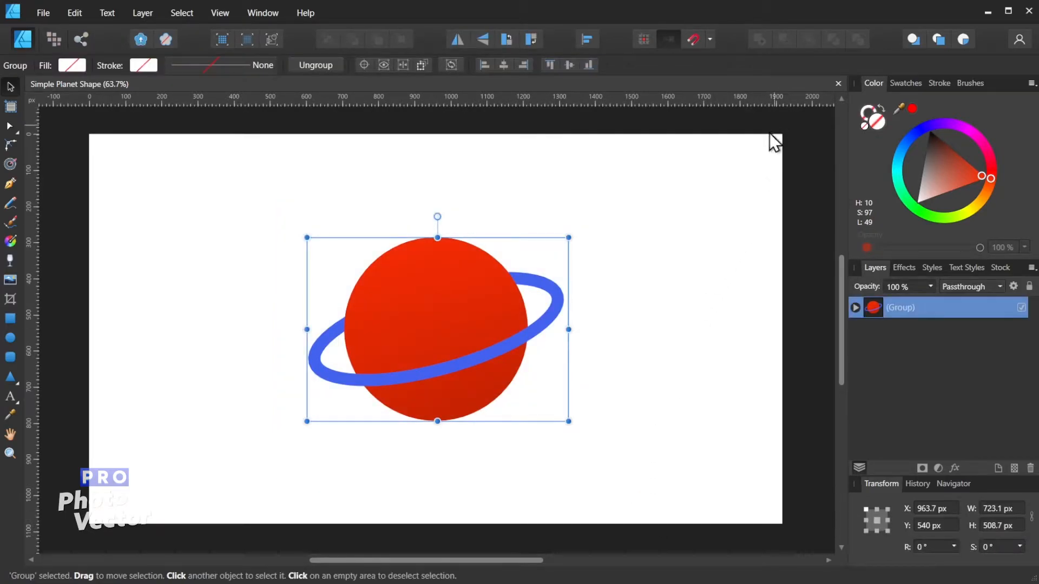
mouse_move(457, 303)
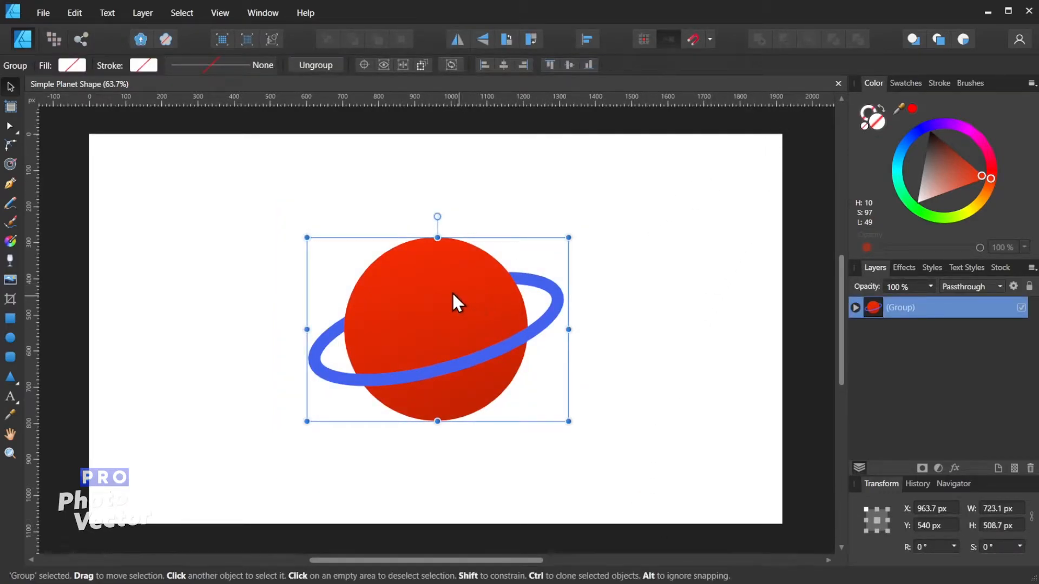
left_click(43, 13)
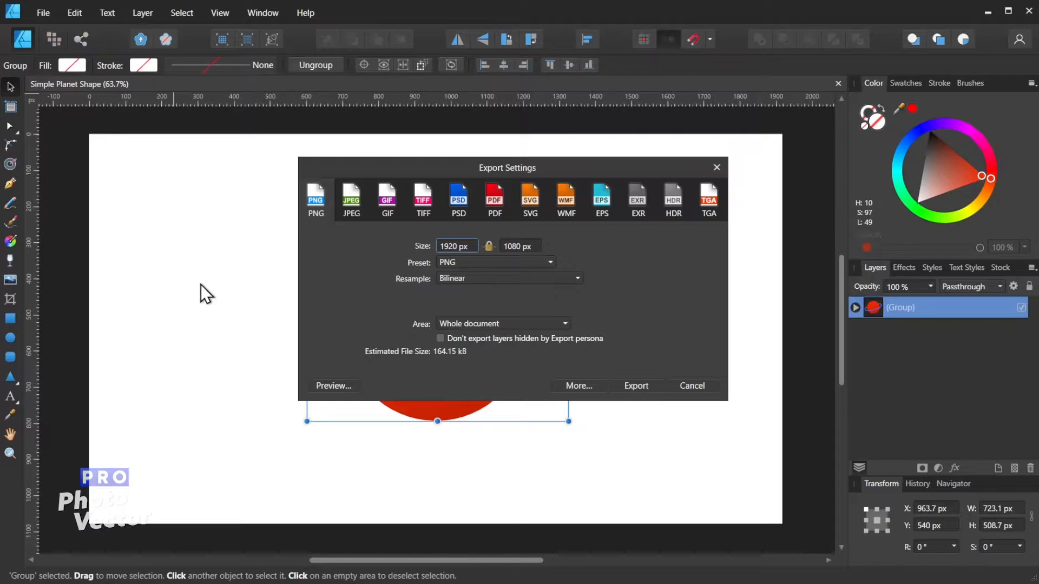
mouse_move(425, 330)
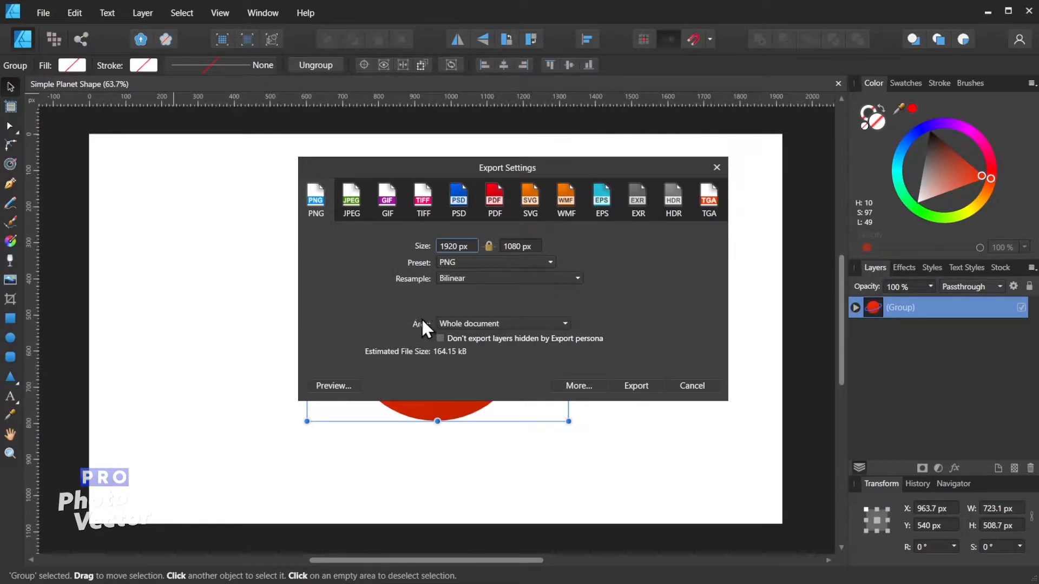
left_click(500, 324)
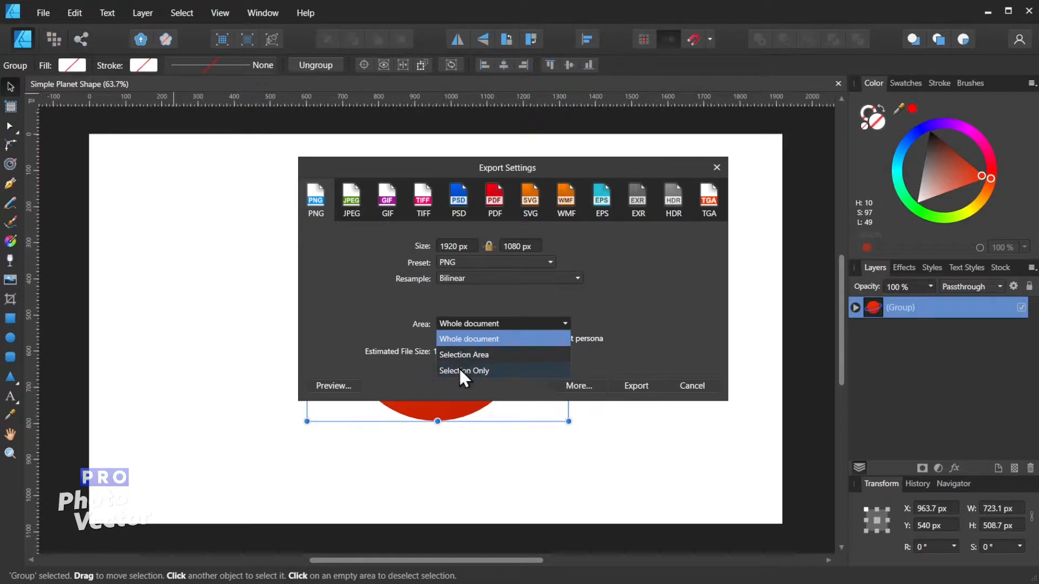
mouse_move(475, 377)
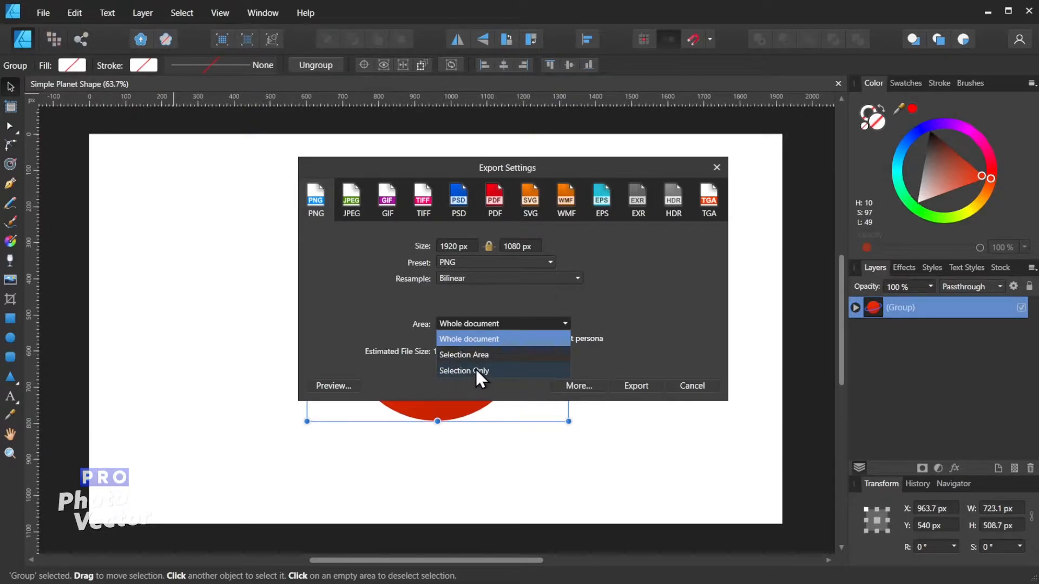
mouse_move(456, 377)
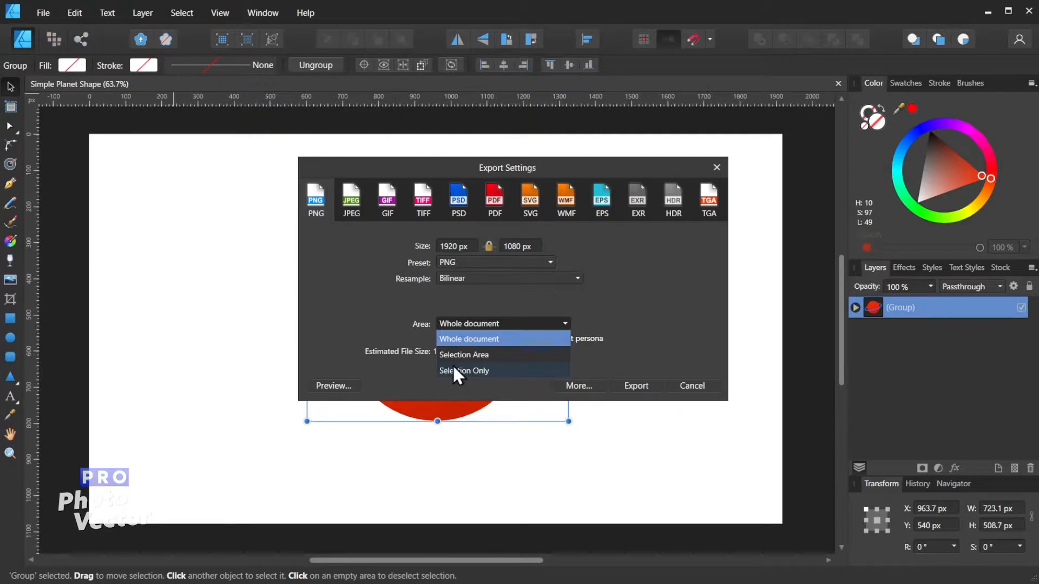
left_click(464, 370)
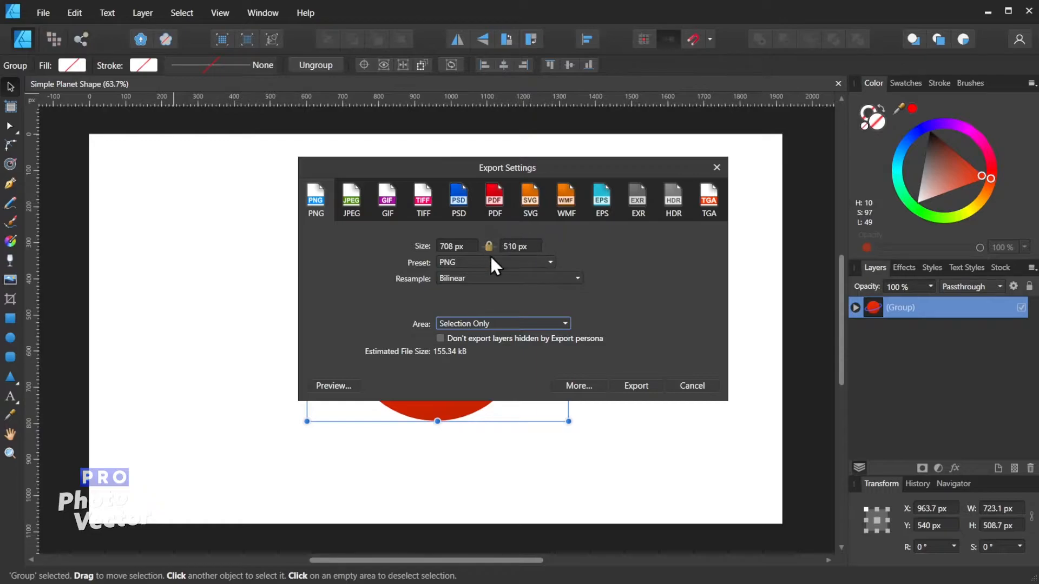
mouse_move(523, 278)
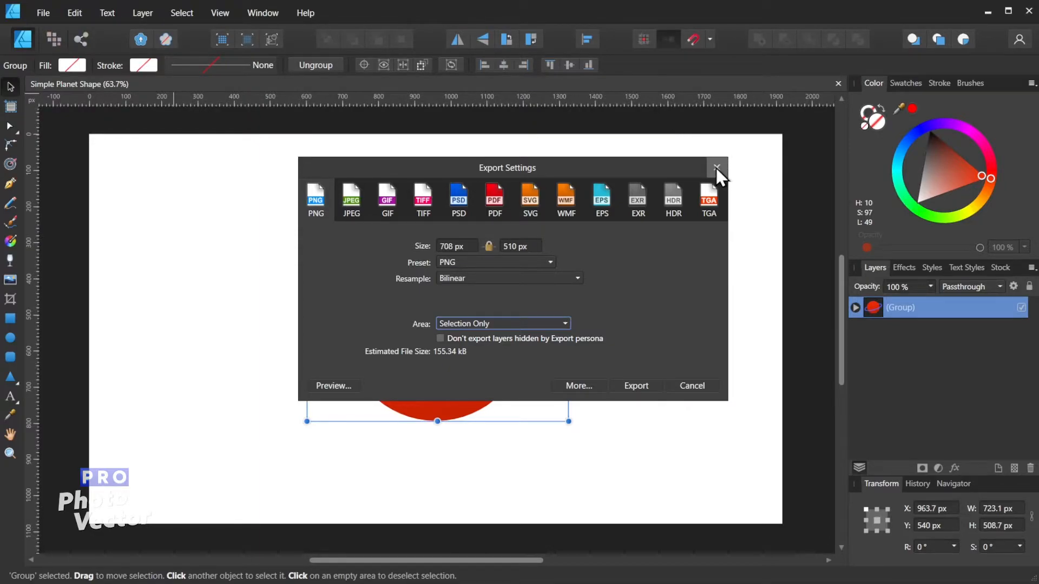
- Cancel Export Settings and open File > Document Setup, showing the 1920 × 1080 px page
left_click(717, 167)
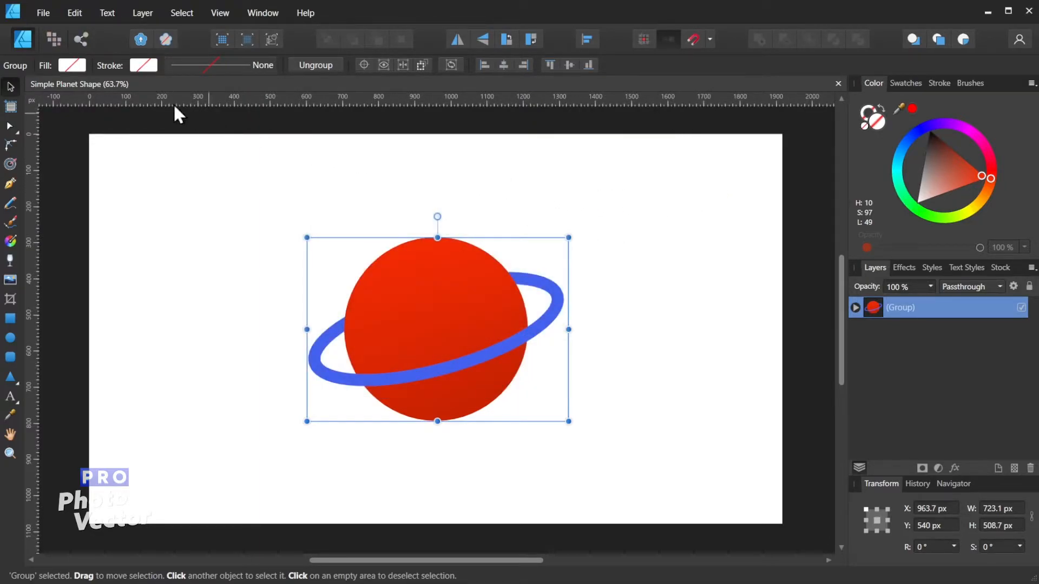
left_click(42, 13)
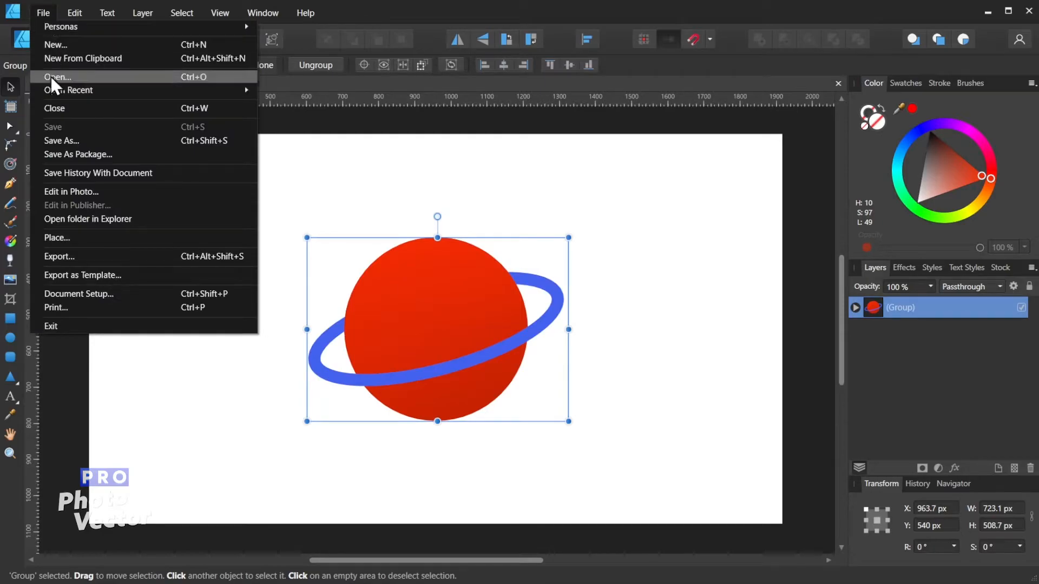
left_click(78, 293)
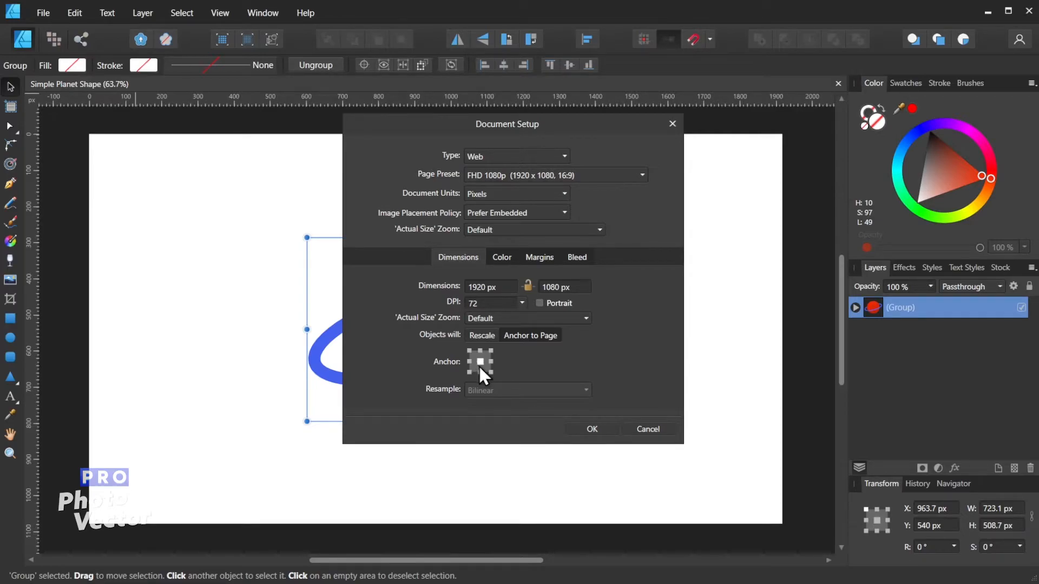
mouse_move(484, 302)
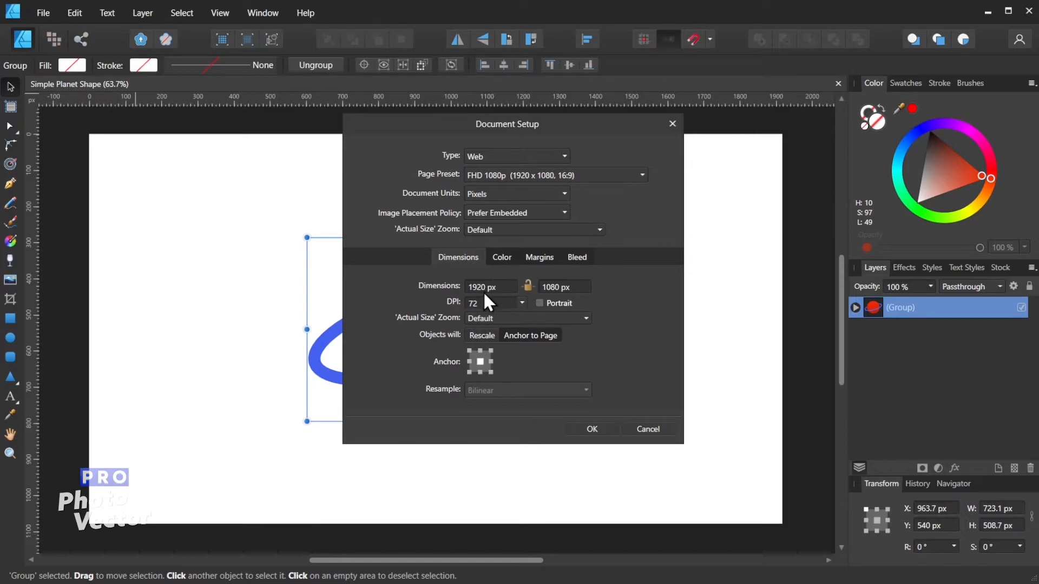
- Enter 708 px width and 510 px height in Document Setup and apply
left_click(490, 286)
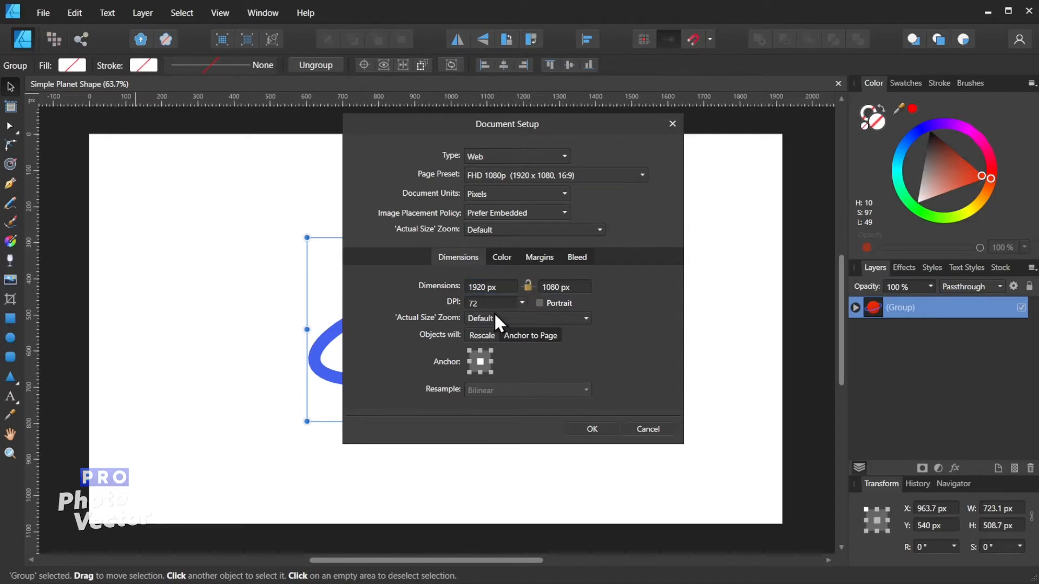
left_click(490, 286)
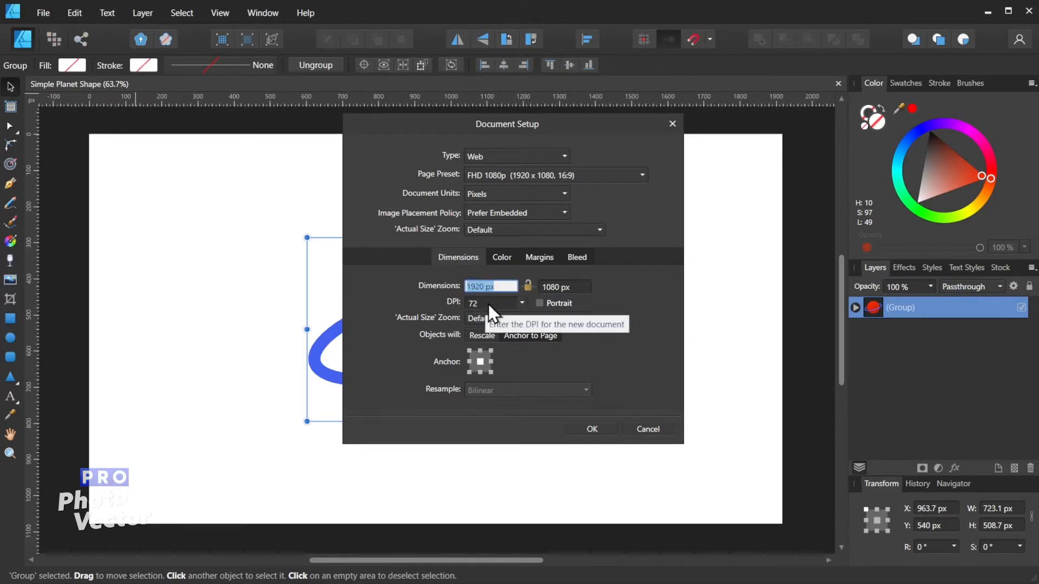
type("708")
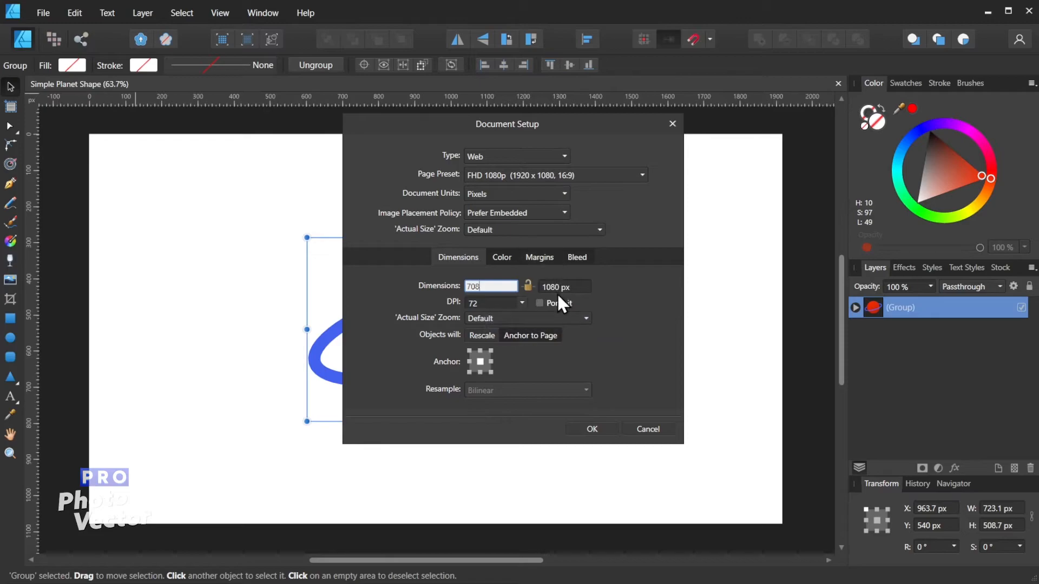
left_click(564, 286)
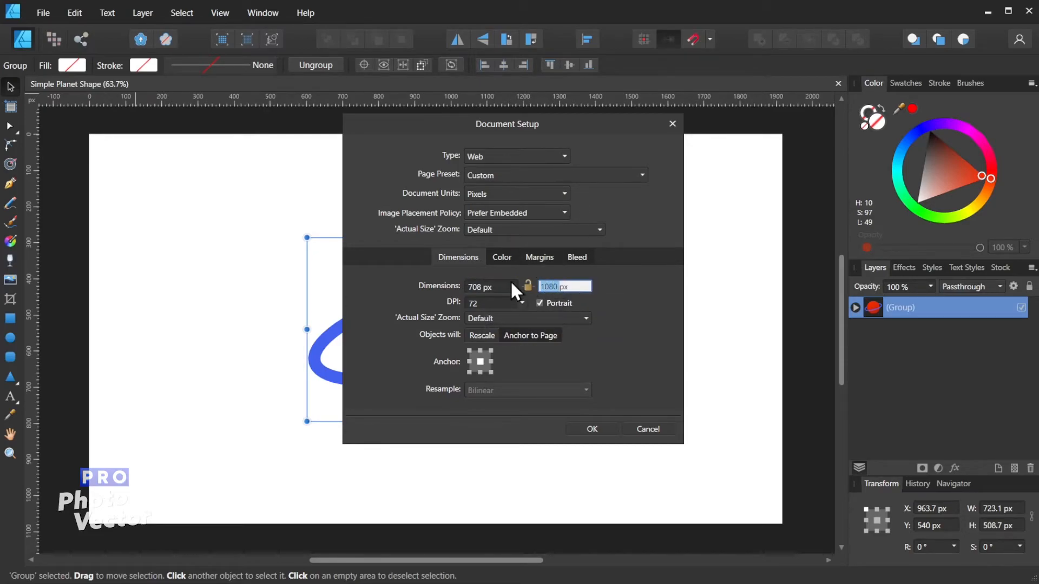
type("510")
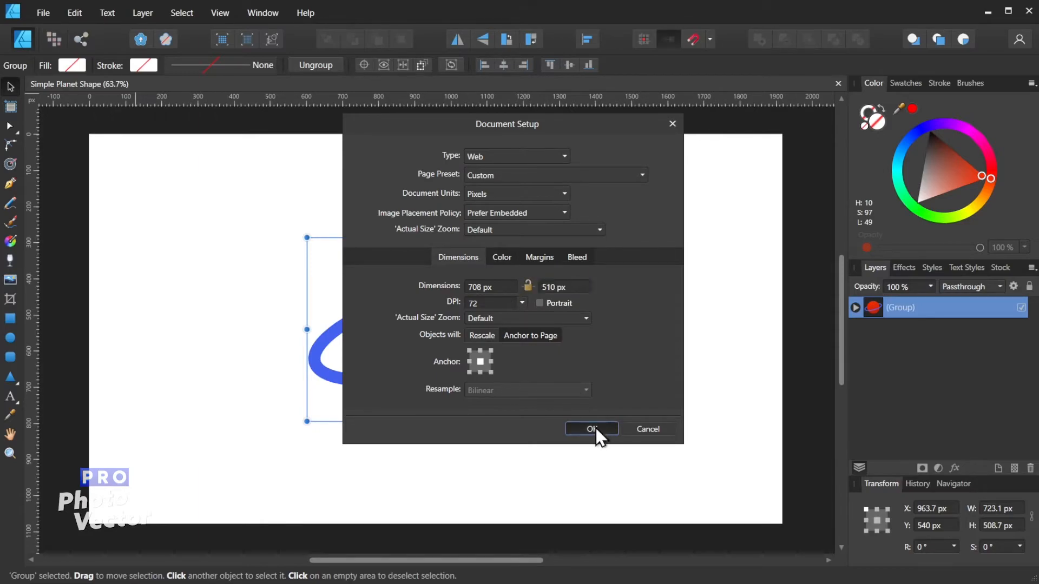
left_click(590, 428)
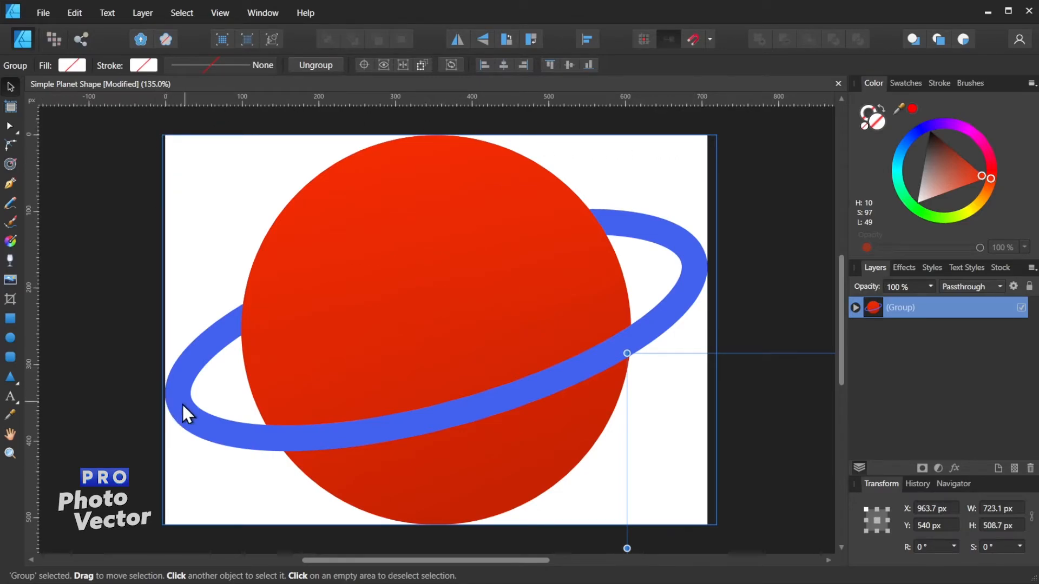
mouse_move(192, 543)
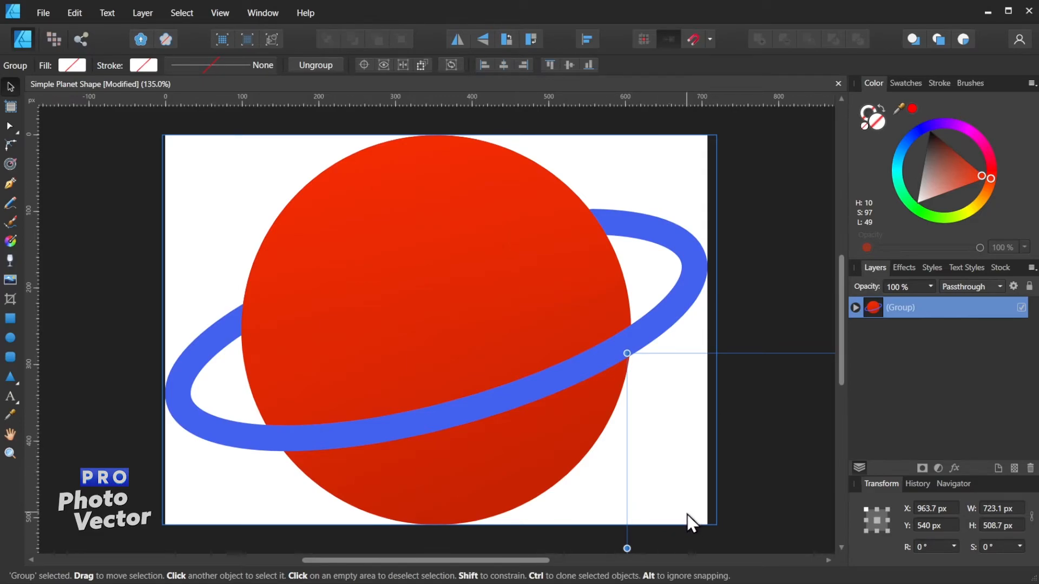
mouse_move(807, 419)
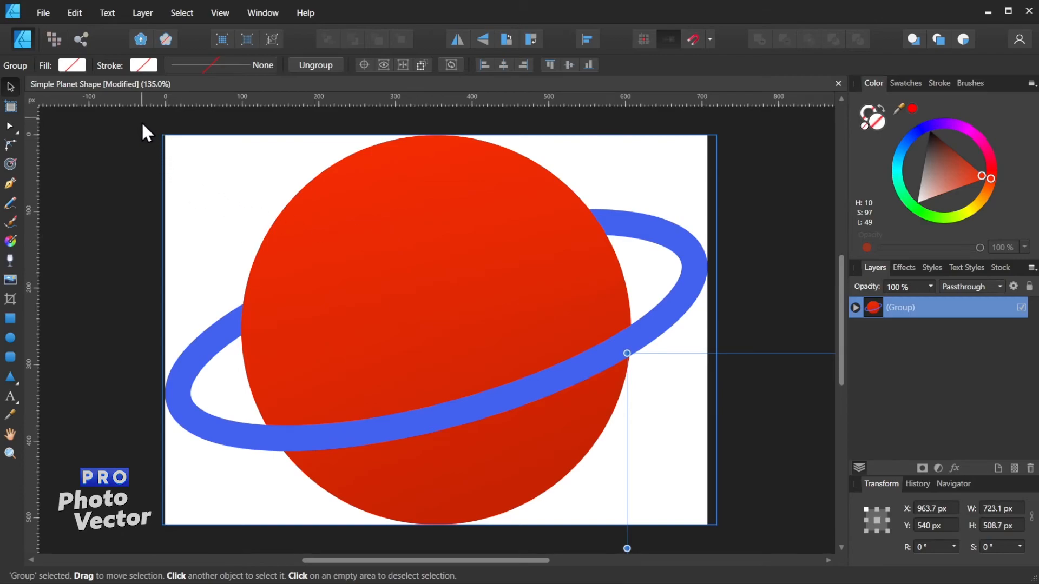
mouse_move(727, 275)
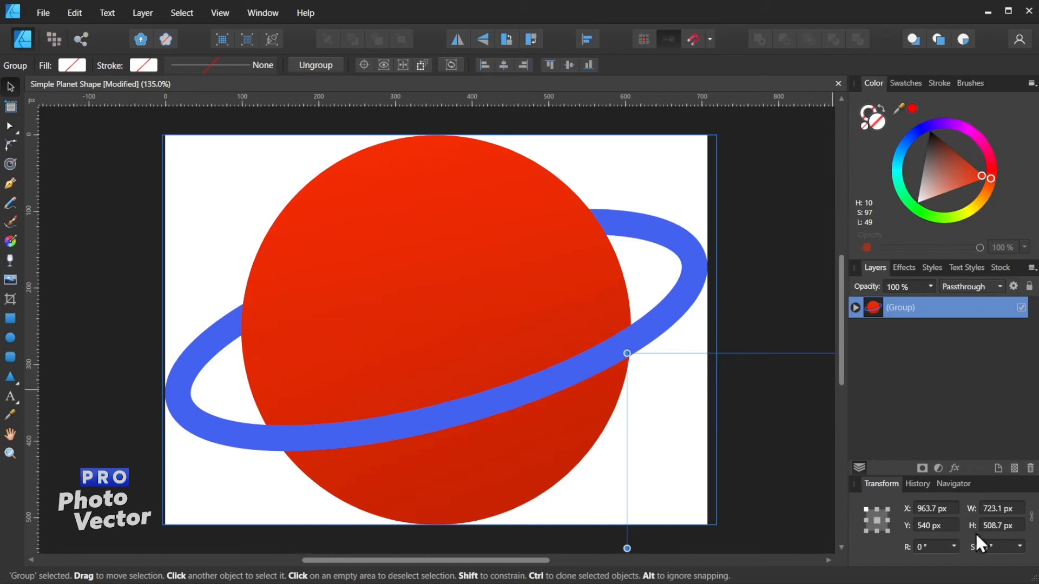
mouse_move(266, 215)
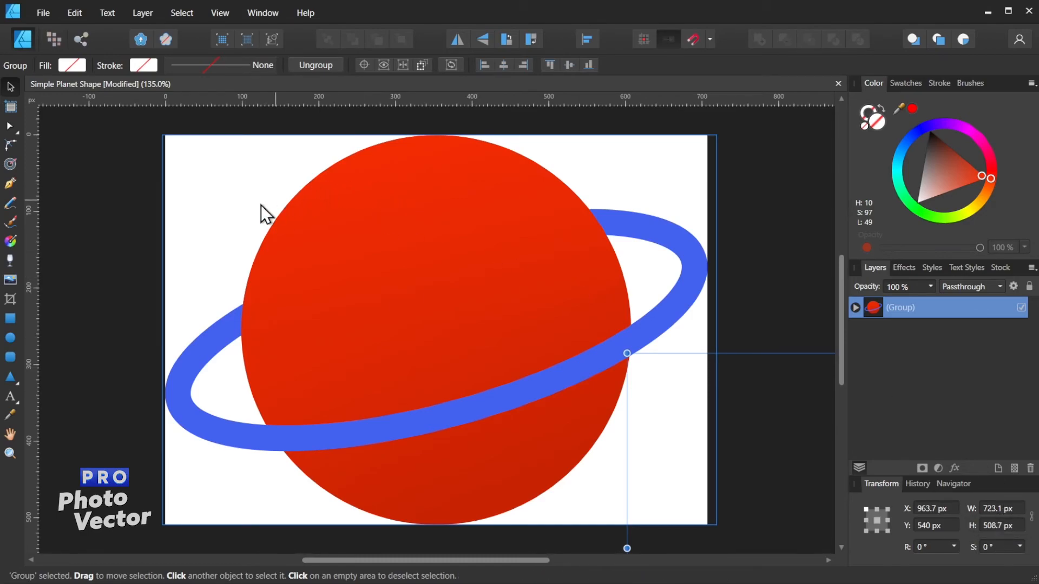